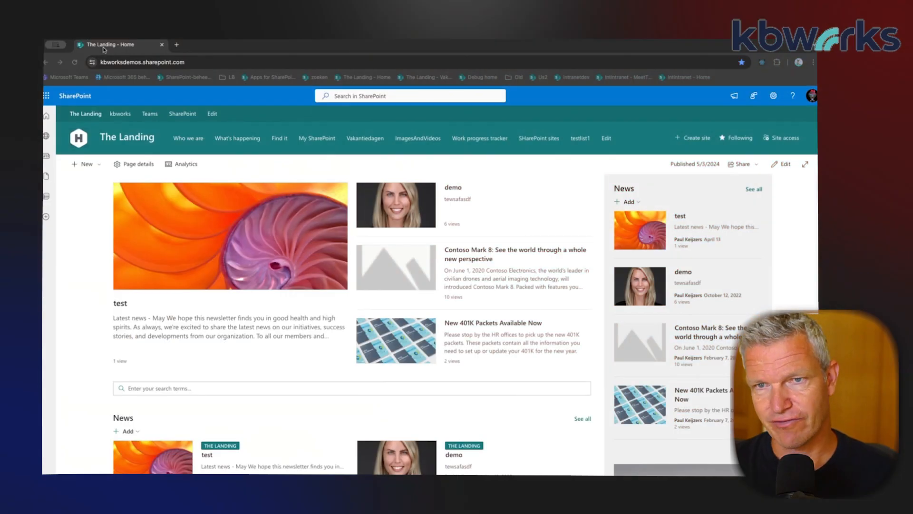
mouse_move(319, 206)
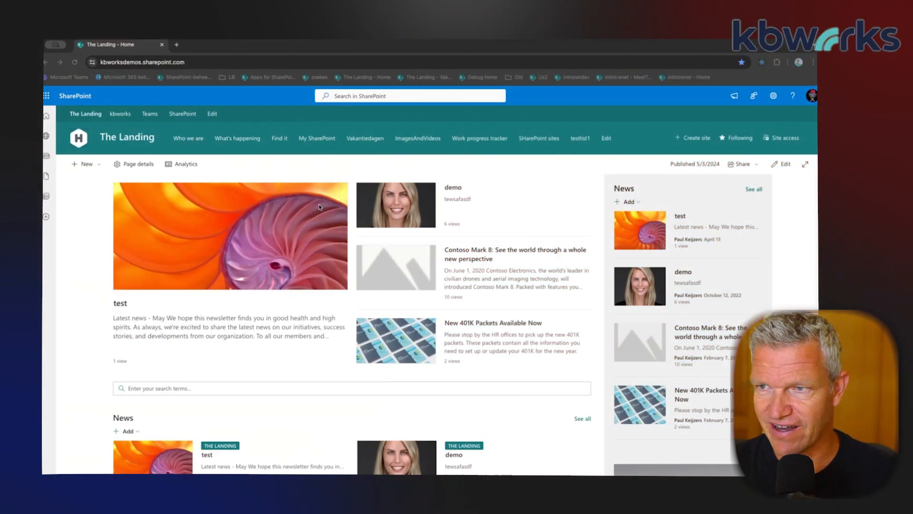
mouse_move(314, 196)
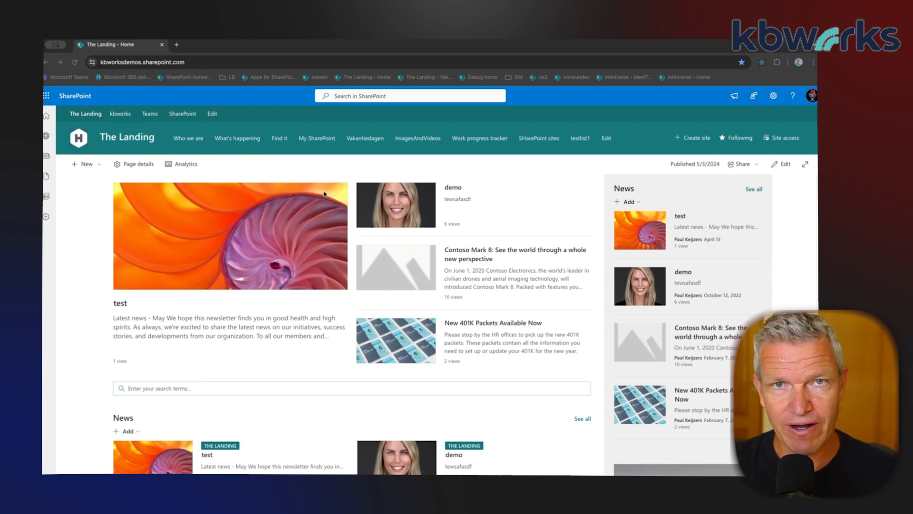
mouse_move(363, 179)
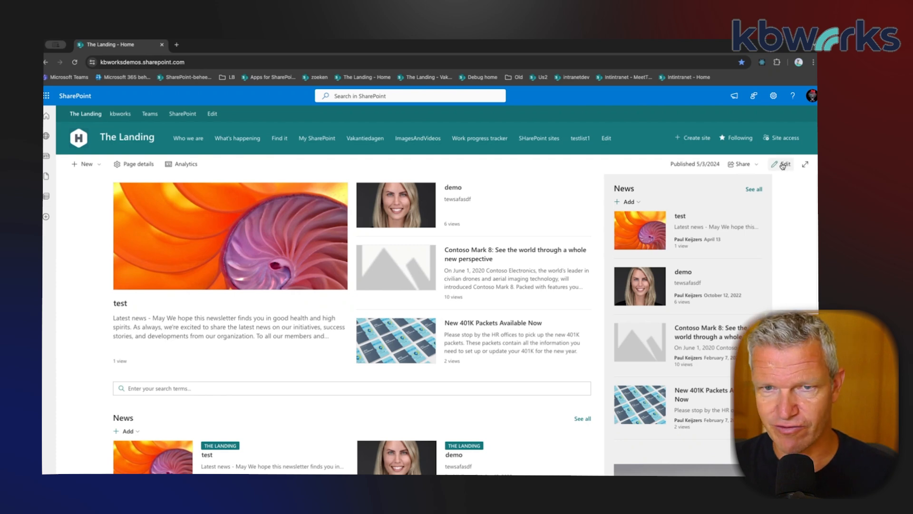
Put The Landing home page into edit mode using the Edit command
click(783, 164)
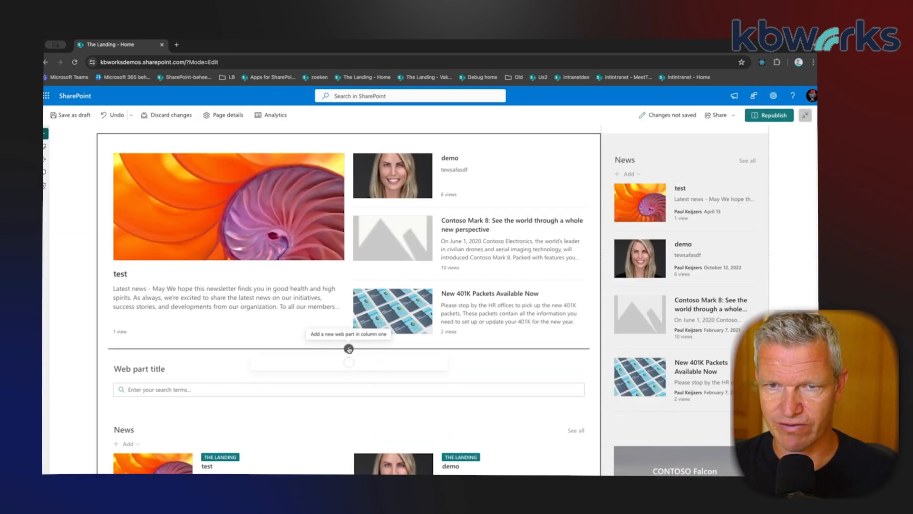
Insert a Microsoft Forms web part below the top news area, found by searching 'form'
click(348, 348)
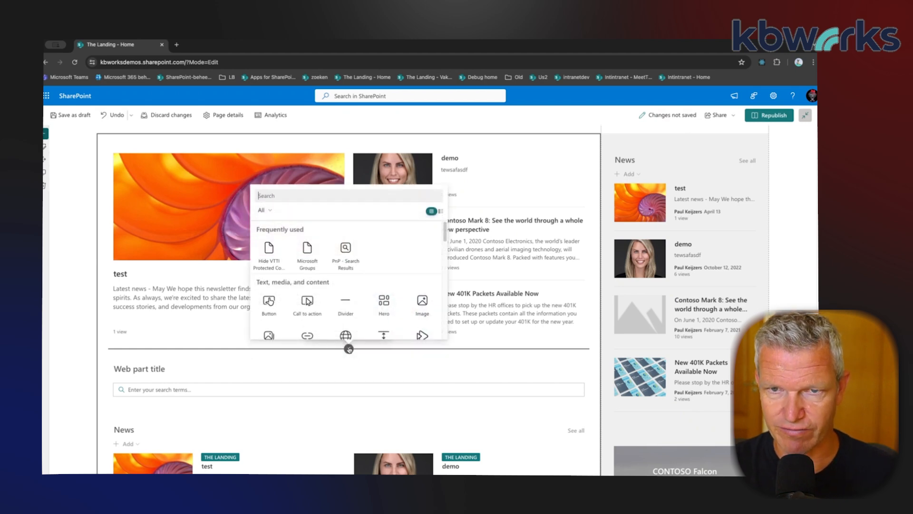
text(form)
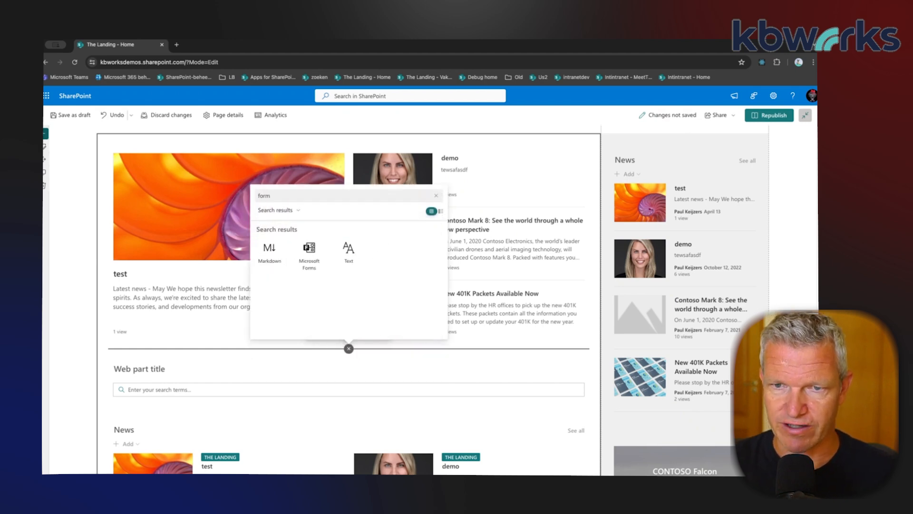
click(436, 195)
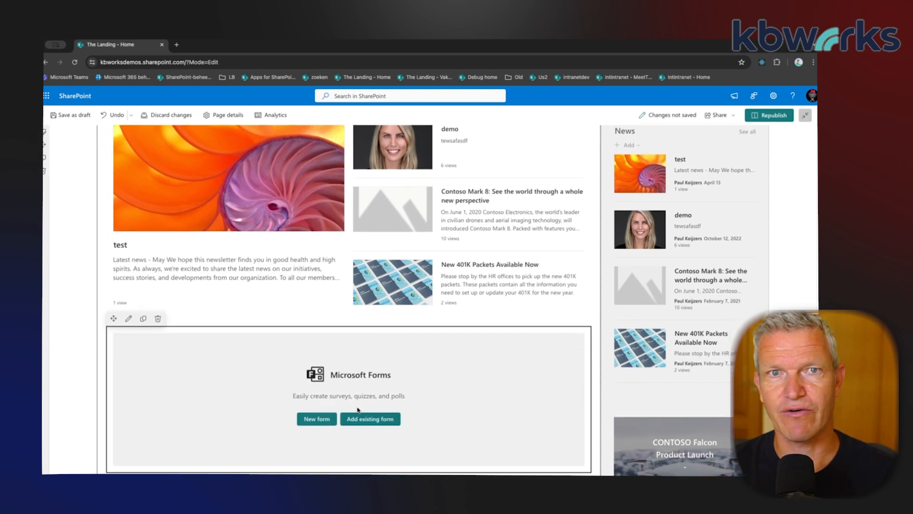
scroll(down, 3)
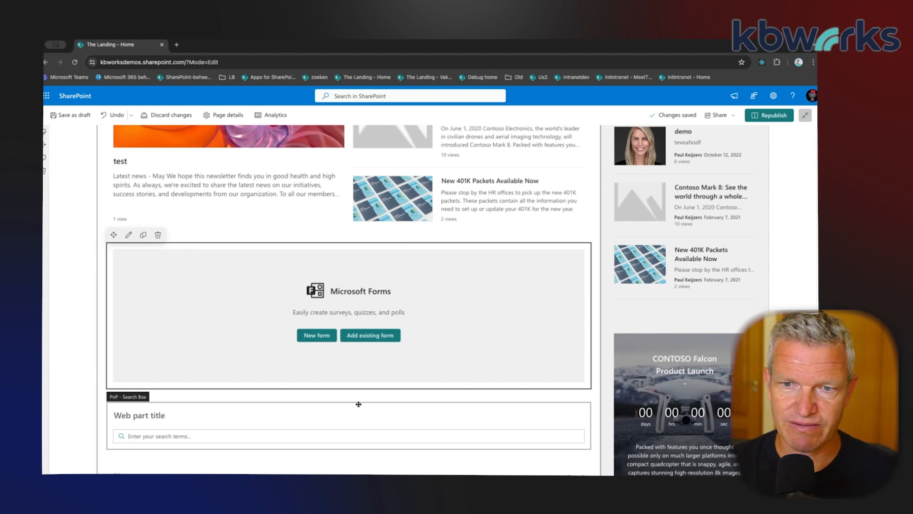
mouse_move(340, 357)
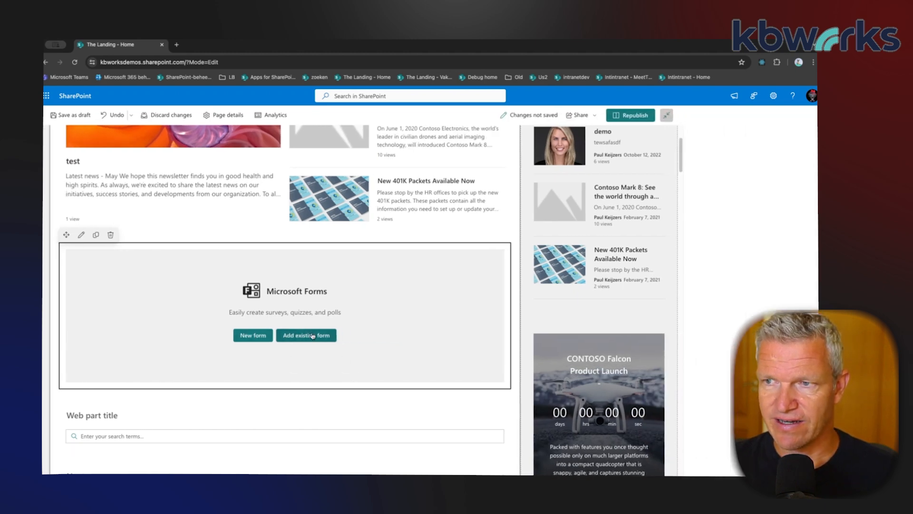
Create a new form named 'collect data on the intranet' from the web part
click(252, 335)
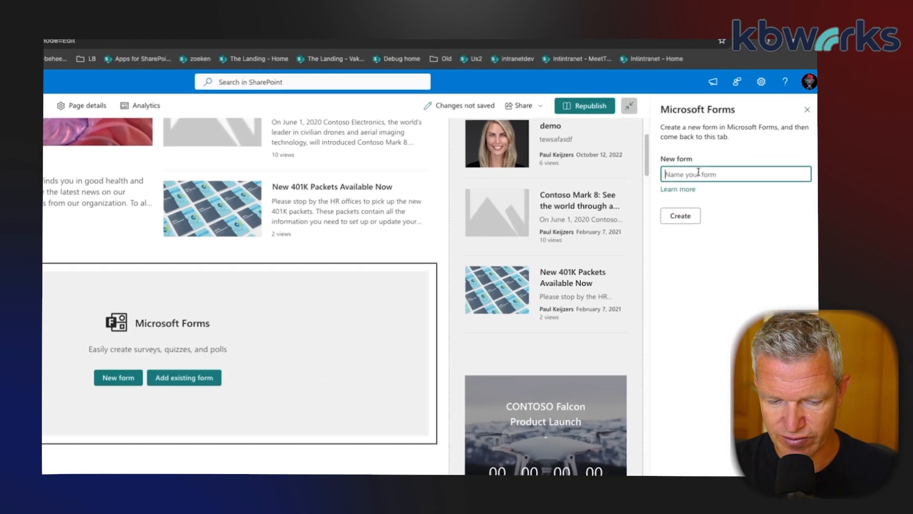
text(collect data on the intranet)
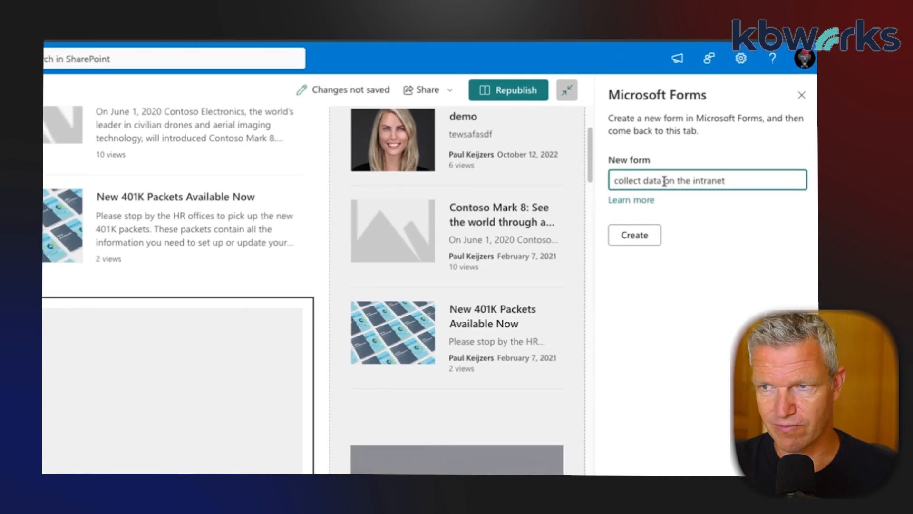
click(633, 234)
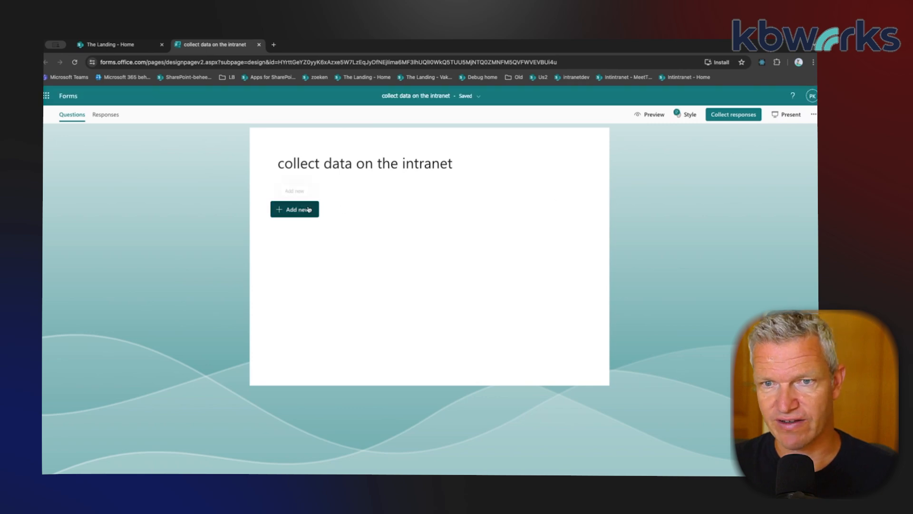
Add choice question 'What is the weather about today' with answers good sunny, bad and Other
click(294, 209)
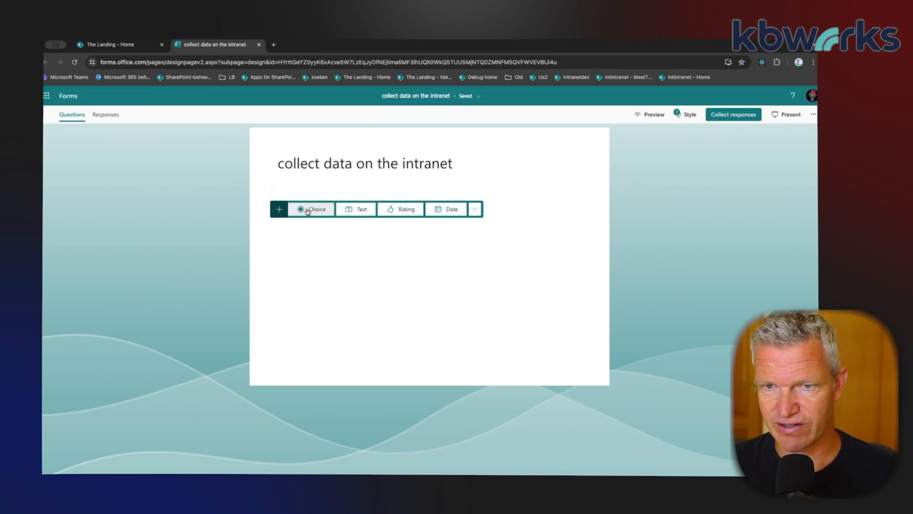
click(314, 208)
text(What is the weather about t)
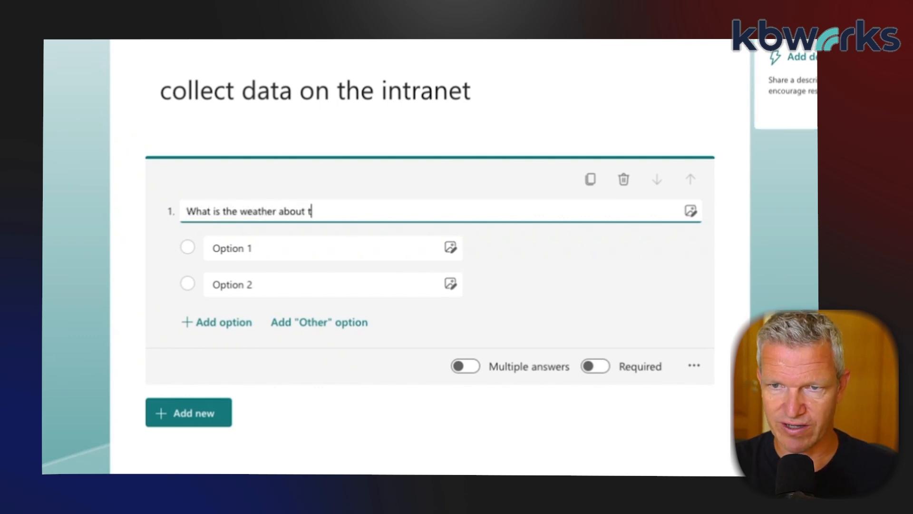
text(good sunny)
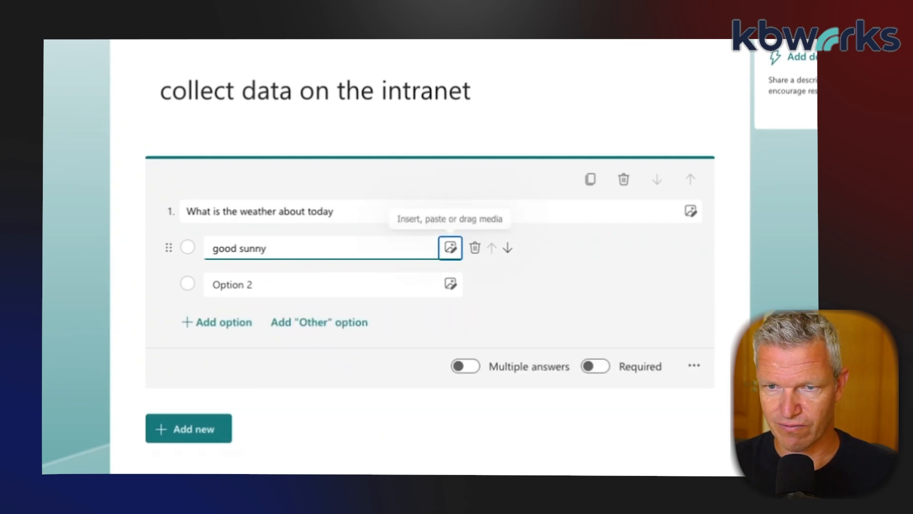
click(319, 322)
text(bad)
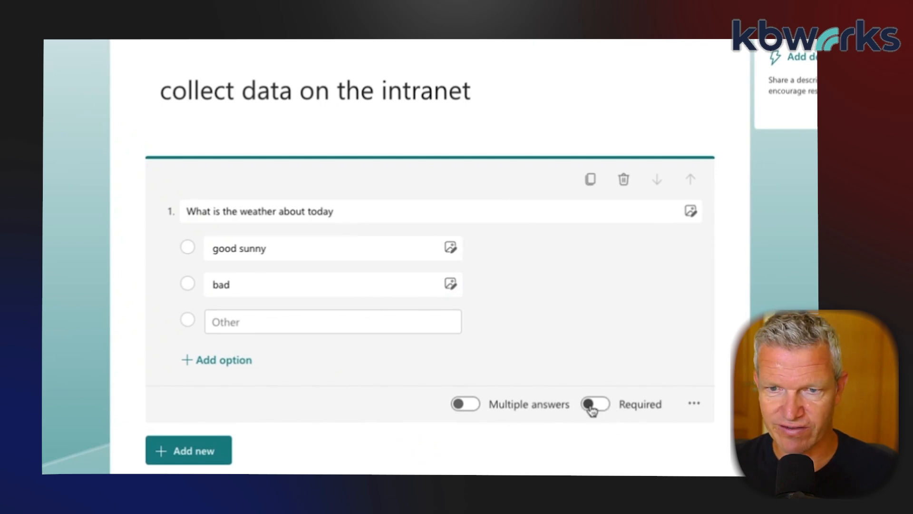
click(595, 404)
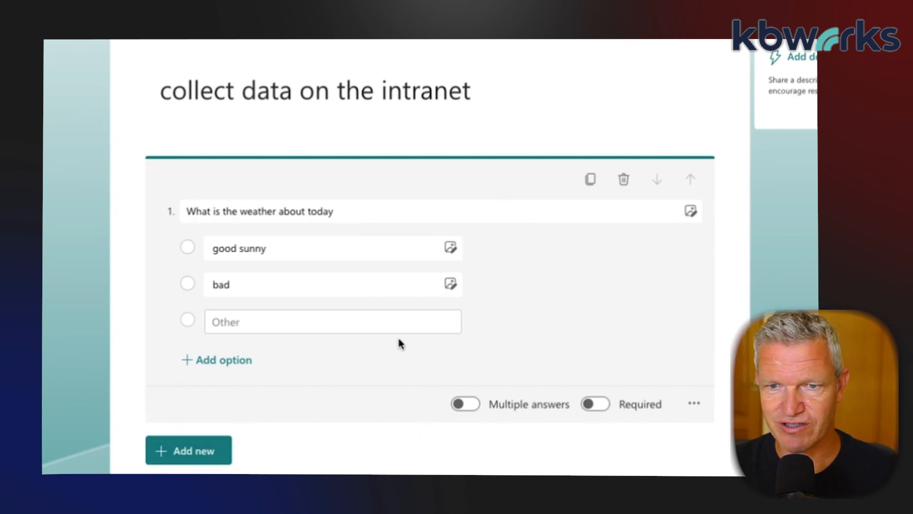
mouse_move(313, 321)
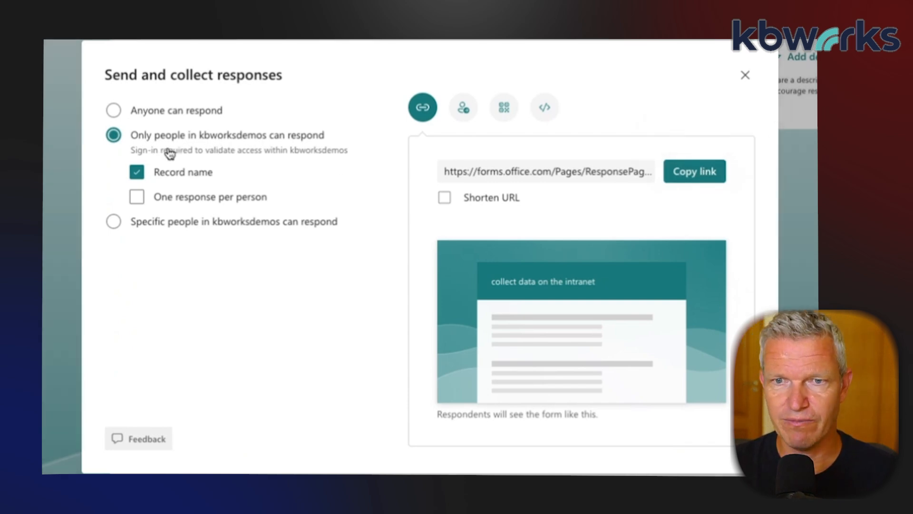
mouse_move(163, 165)
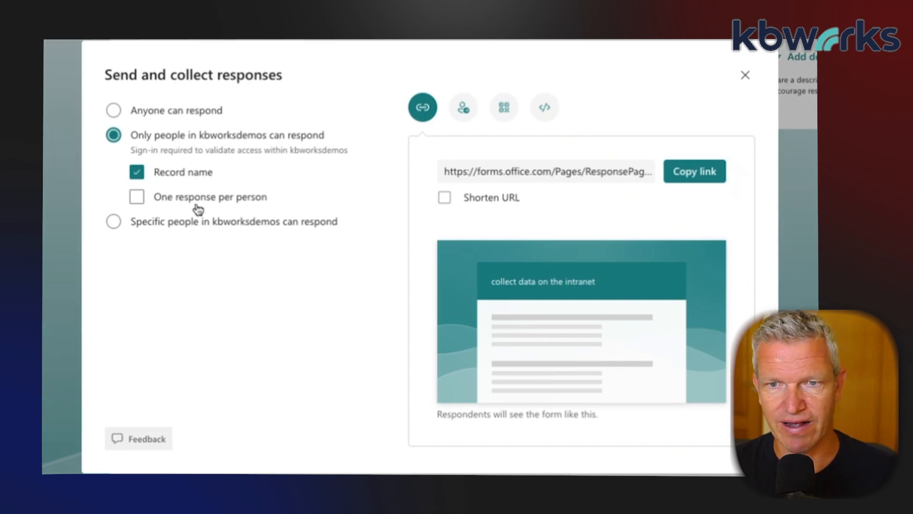
Limit responses to organization members, one per person with names recorded, and copy the form link
click(137, 197)
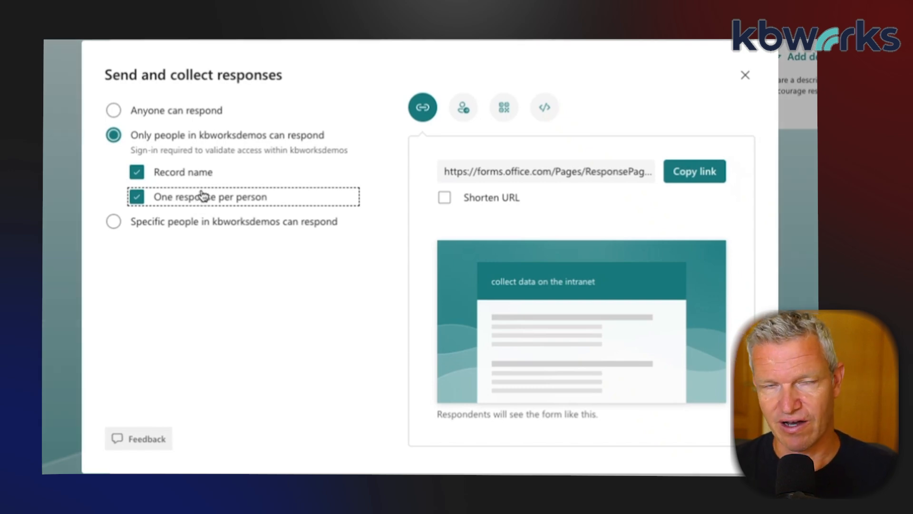
mouse_move(209, 200)
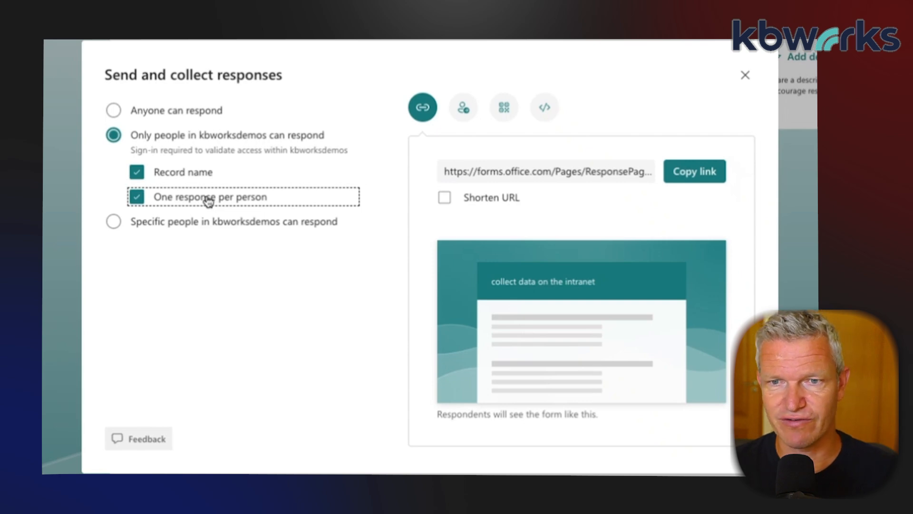
mouse_move(232, 208)
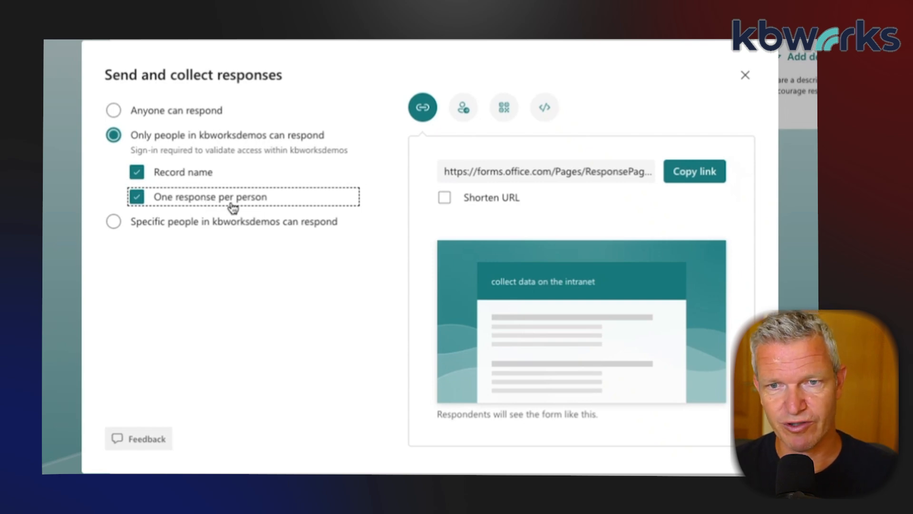
mouse_move(233, 202)
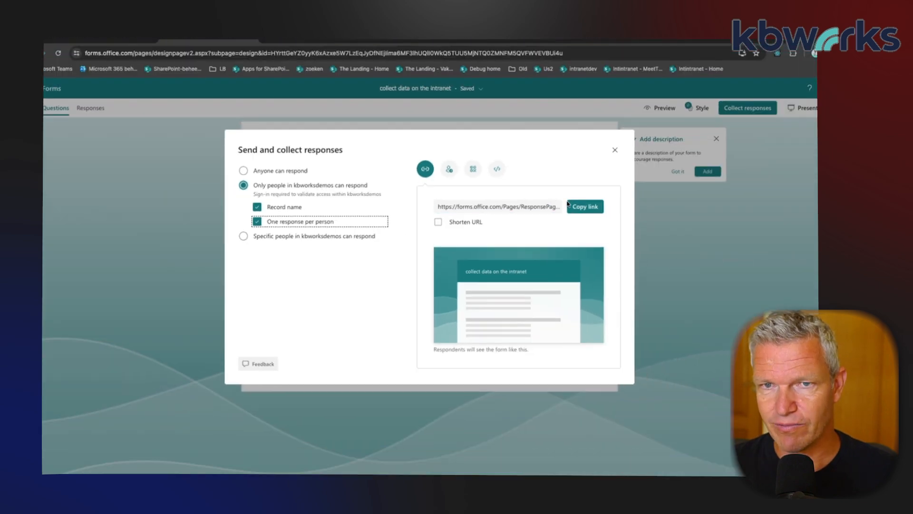
click(584, 206)
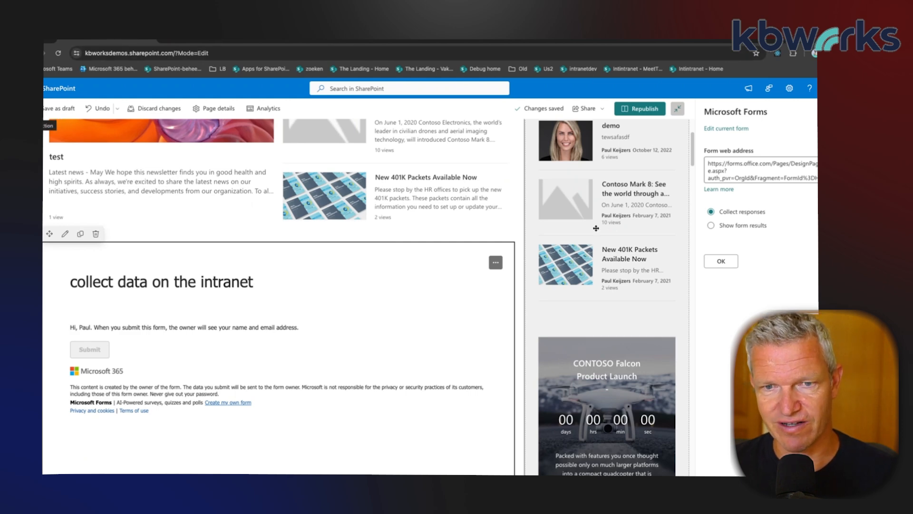
mouse_move(701, 236)
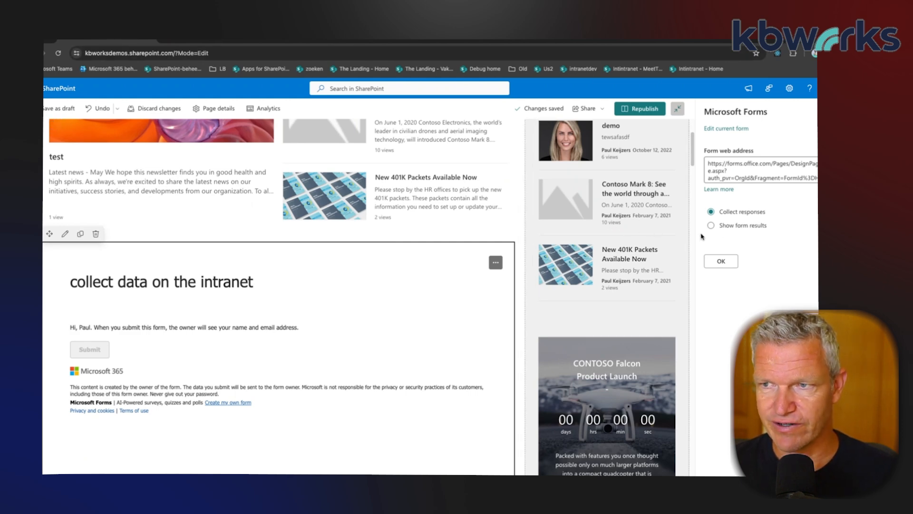
mouse_move(741, 190)
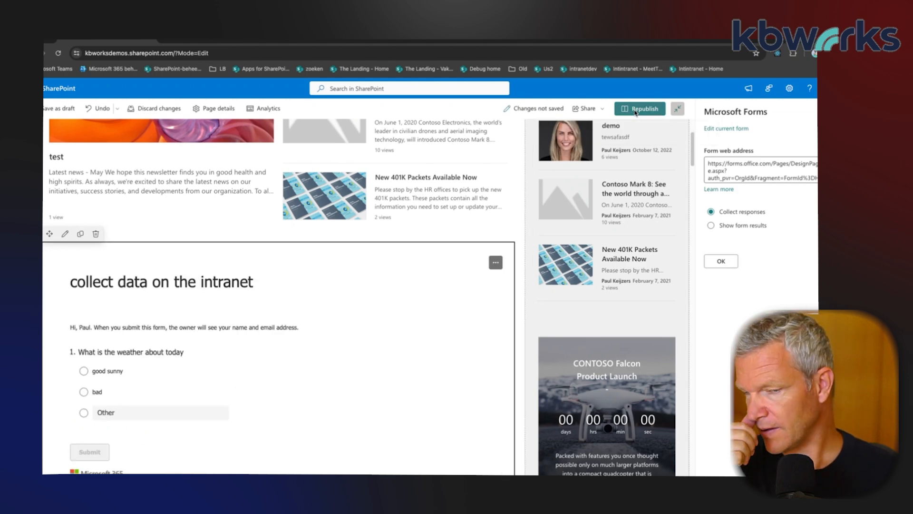
Republish the home page showing the embedded weather question and its answer options
click(640, 109)
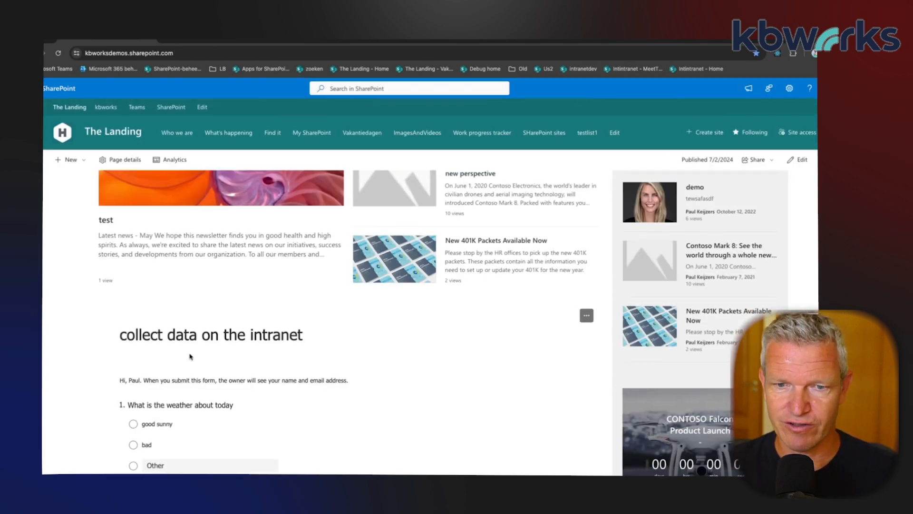
Answer 'good sunny' in the embedded weather poll and submit the response
click(133, 423)
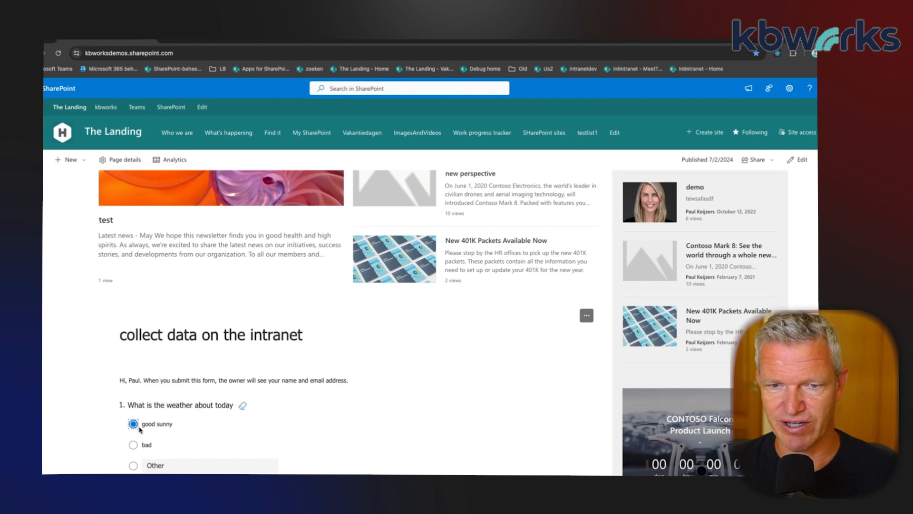
scroll(down, 3)
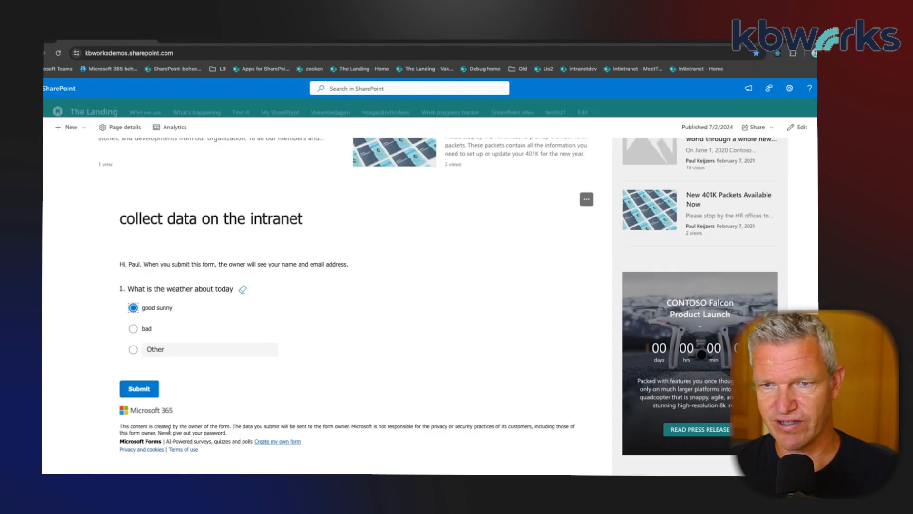
click(138, 389)
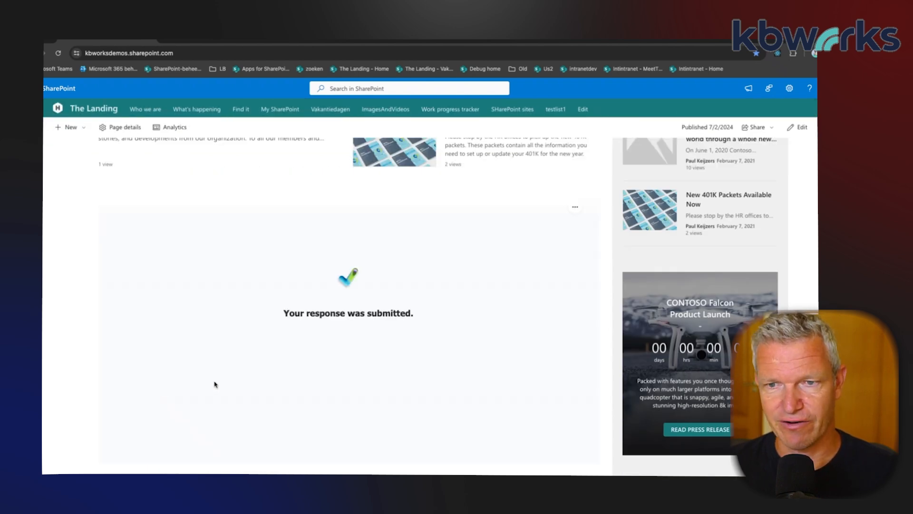
mouse_move(253, 366)
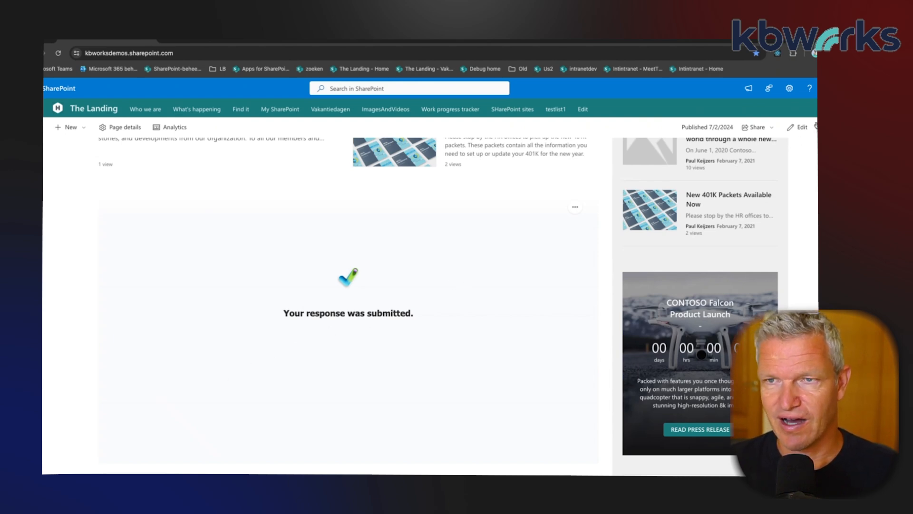
Re-enter edit mode and move the Forms web part into a two-column section's left column
click(800, 127)
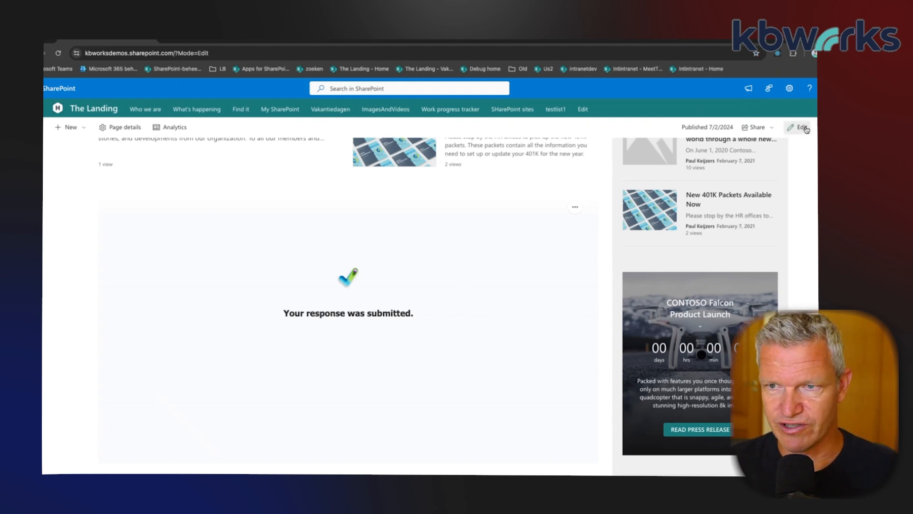
click(798, 127)
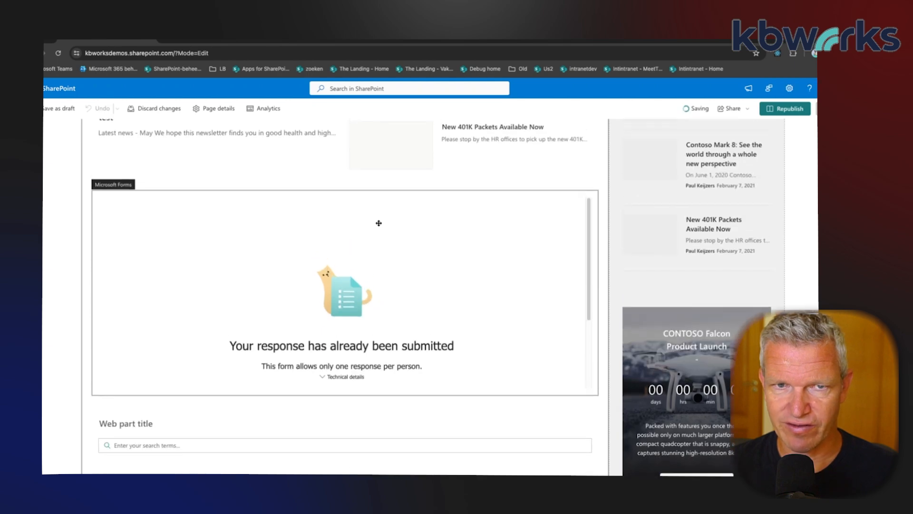
scroll(up, 3)
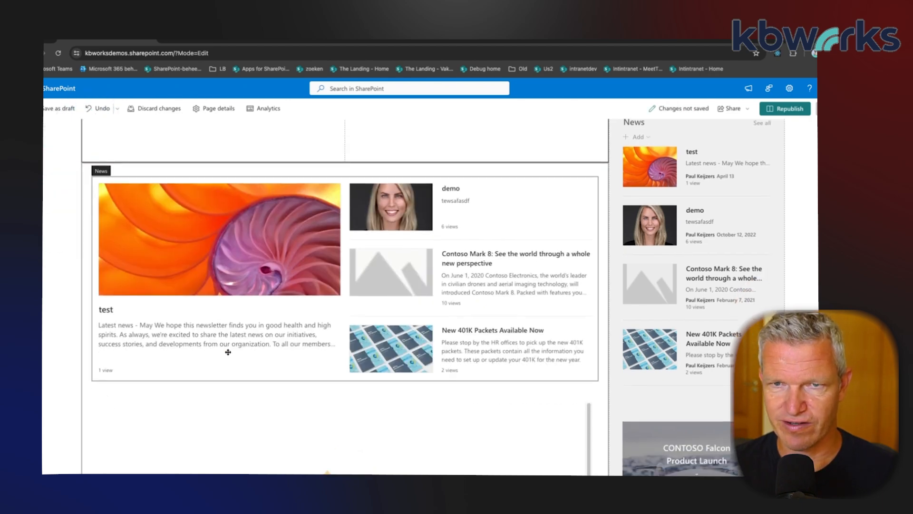
scroll(down, 3)
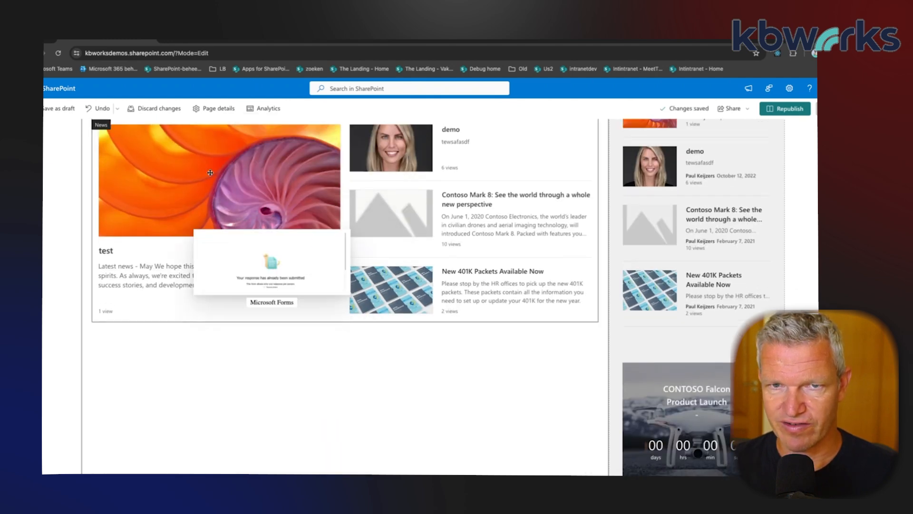
scroll(up, 3)
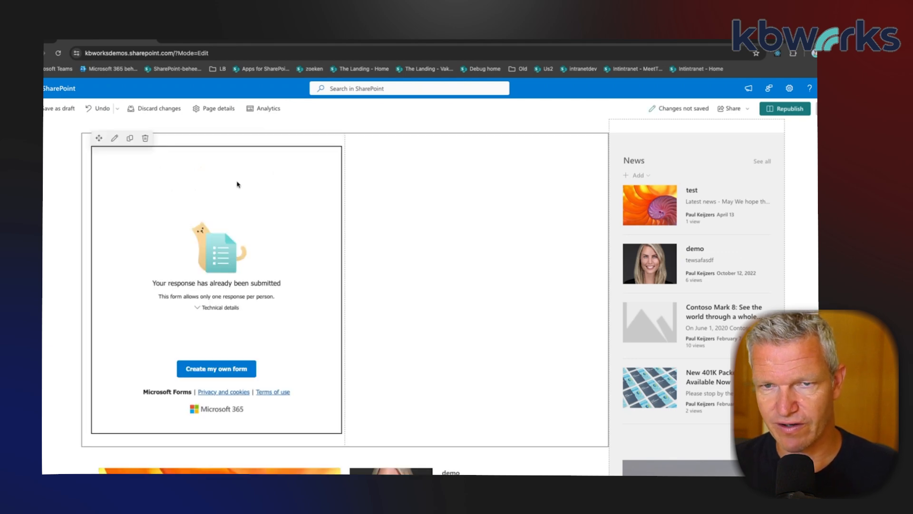
scroll(down, 3)
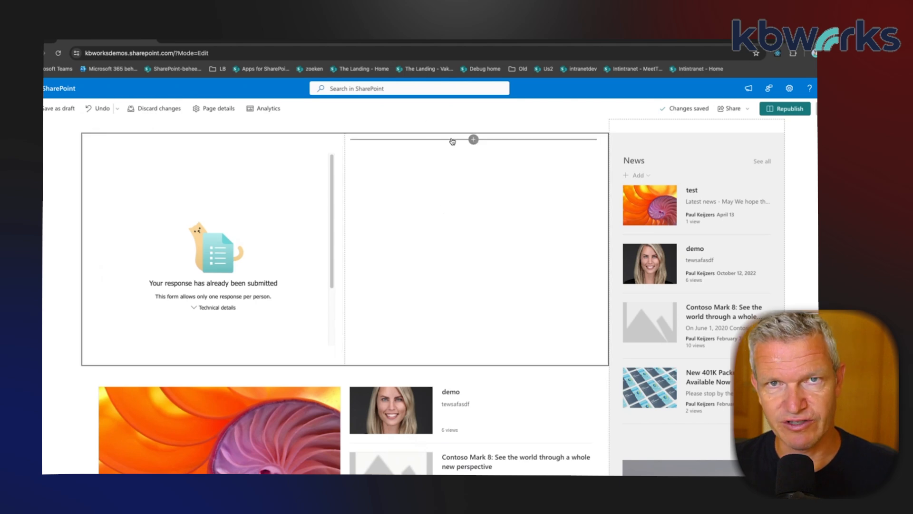
Add a Microsoft Forms web part to the section's right column
click(472, 140)
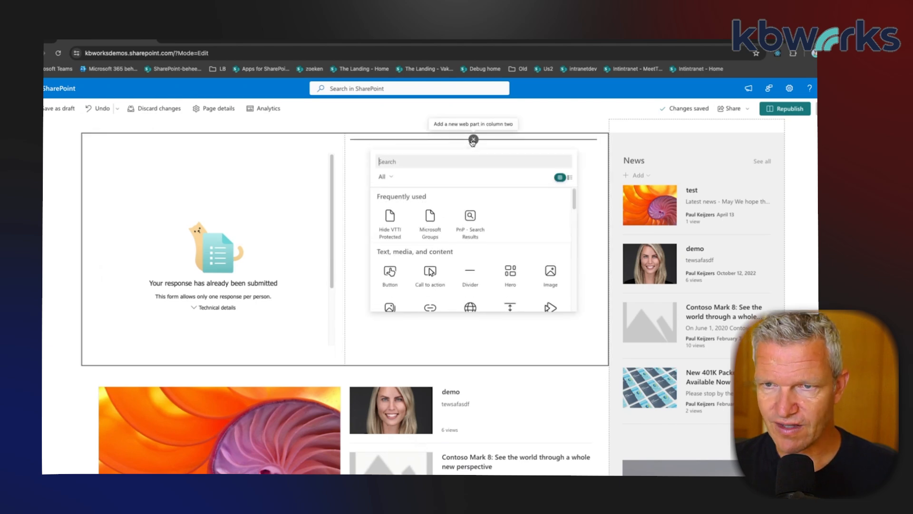
text(t)
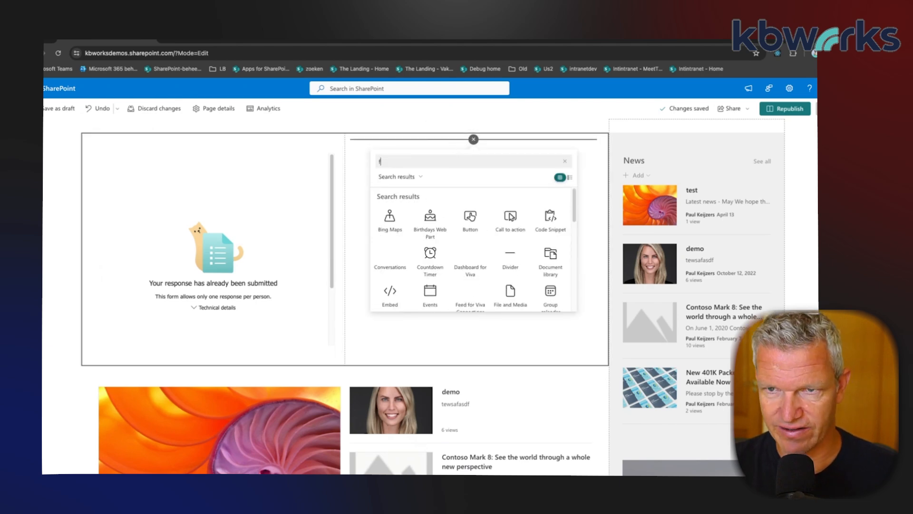
text(form)
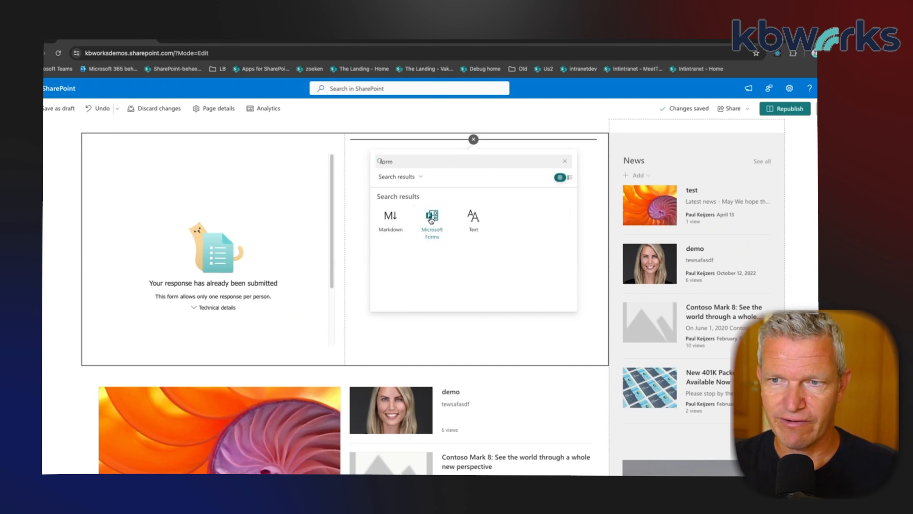
click(431, 218)
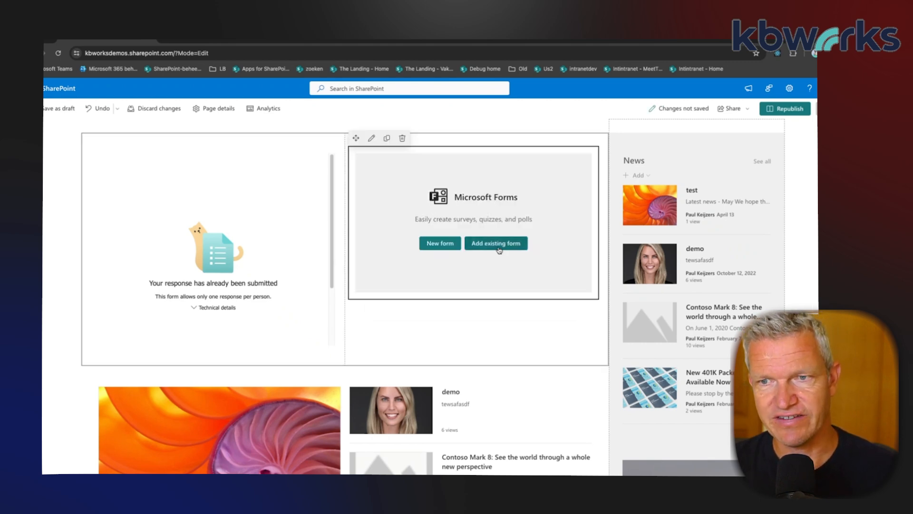
Link the web part to the existing weather form, showing form results
click(496, 243)
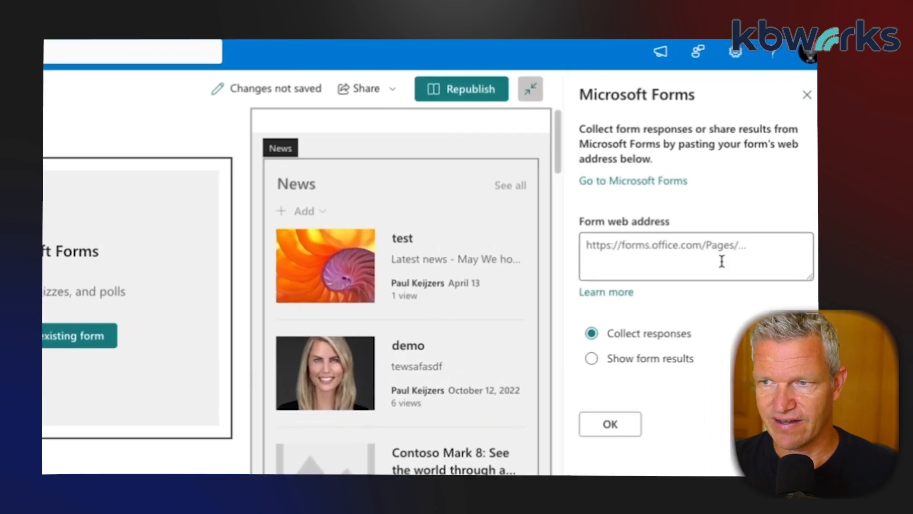
click(696, 256)
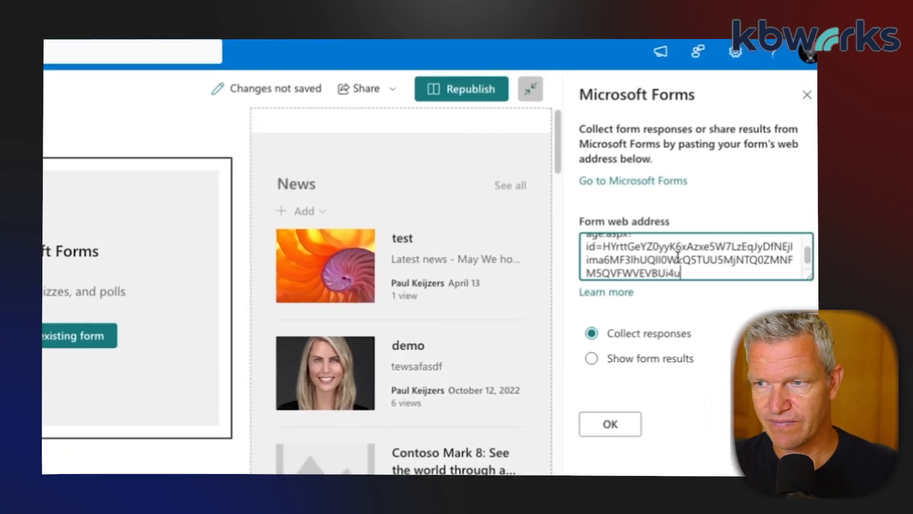
click(591, 358)
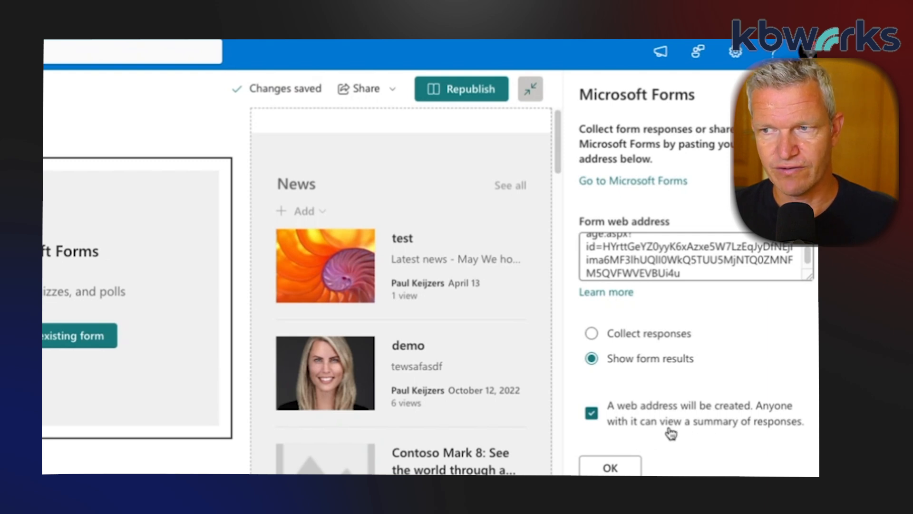
mouse_move(753, 420)
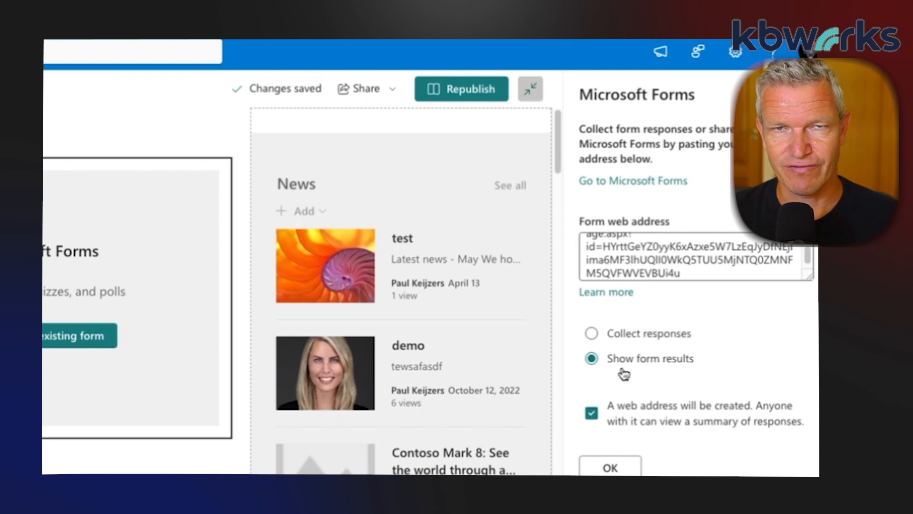
mouse_move(738, 452)
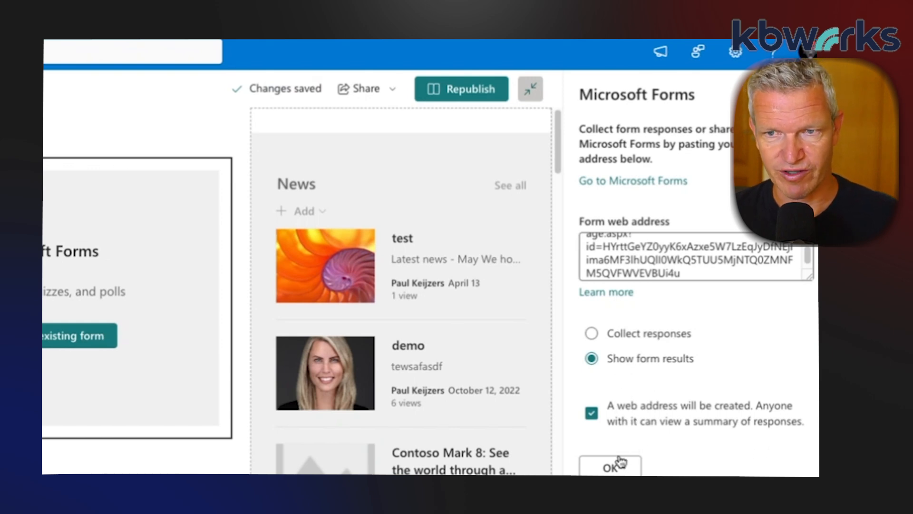
click(610, 467)
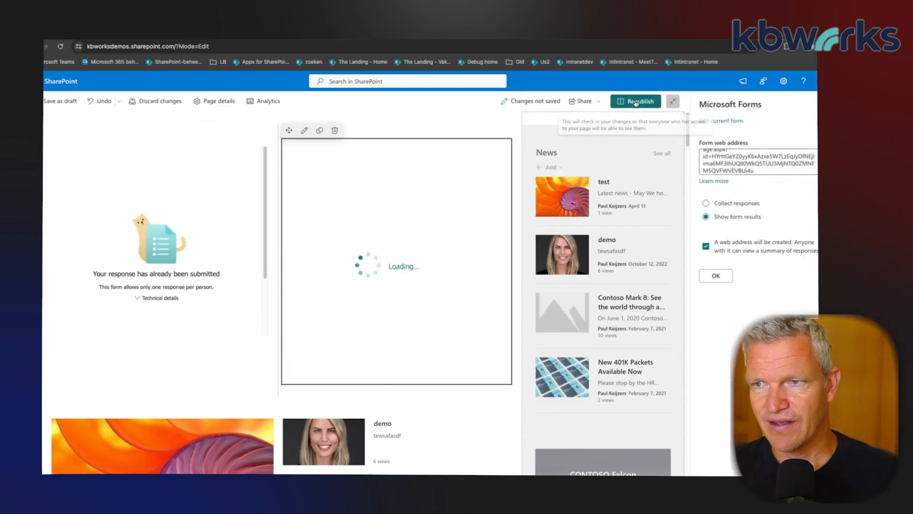
Republish the page, showing the poll beside its results: one response, all good sunny
click(635, 101)
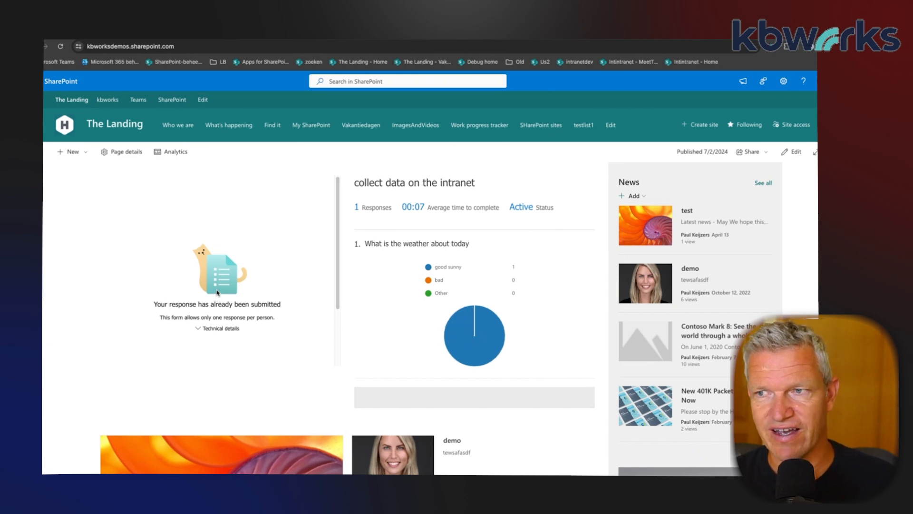
mouse_move(216, 220)
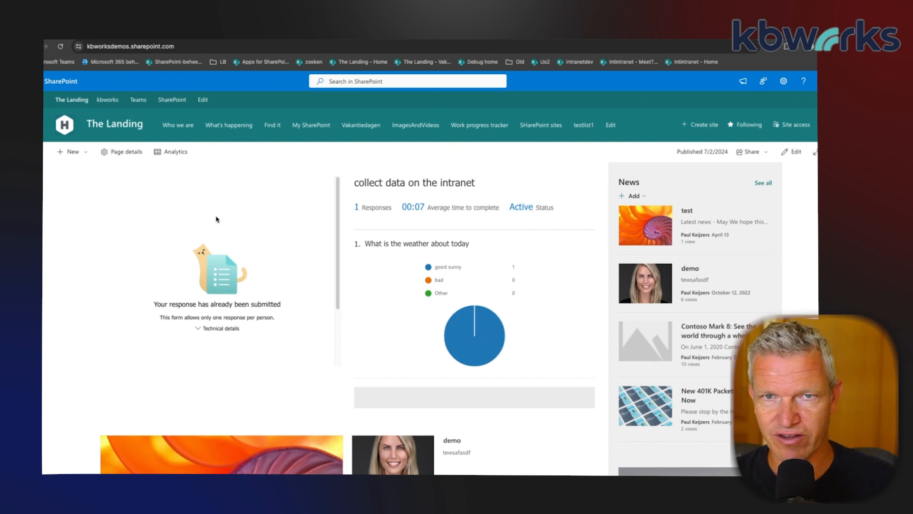
mouse_move(246, 242)
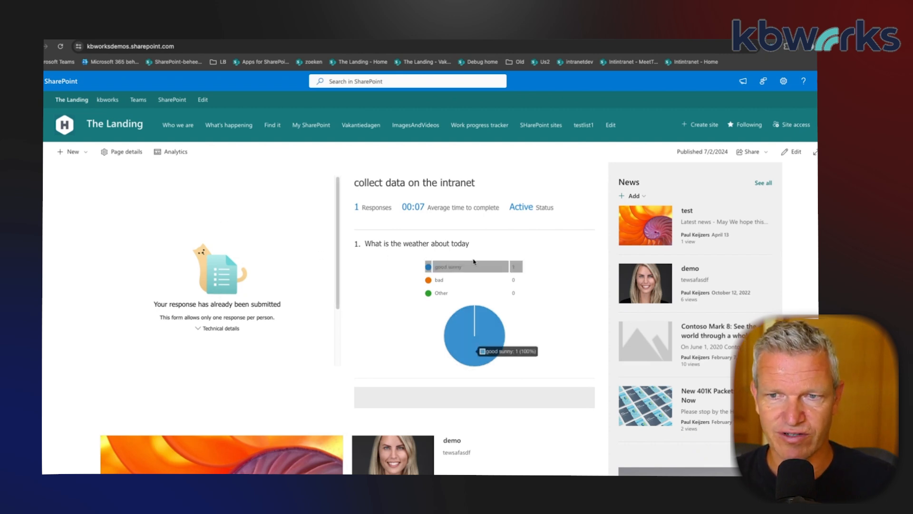
mouse_move(483, 273)
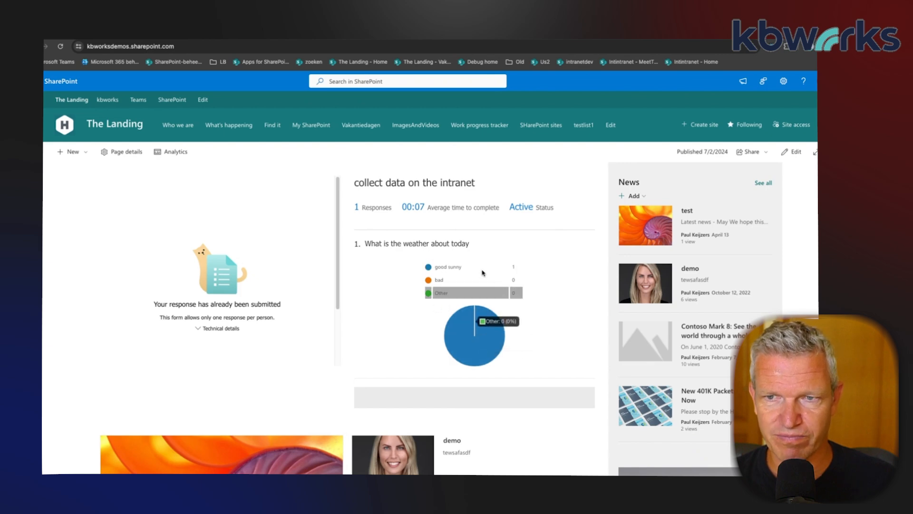
mouse_move(381, 288)
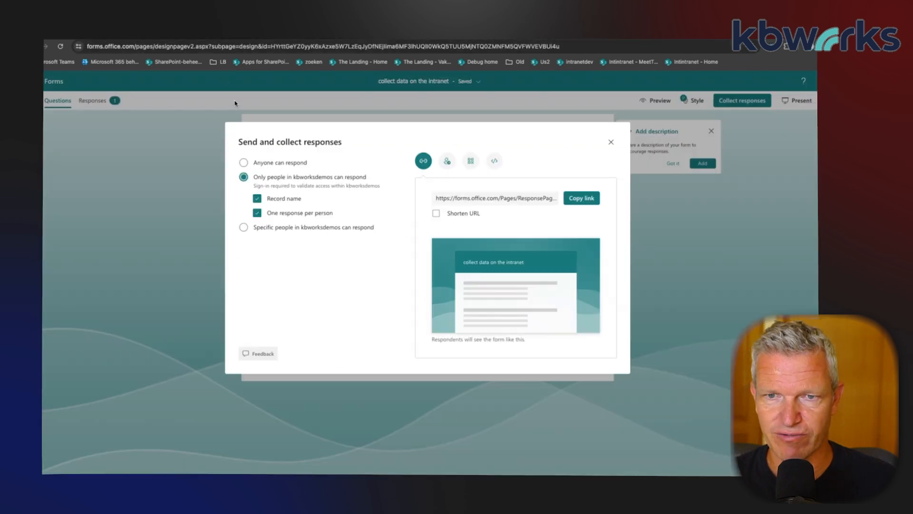
Uncheck 'One response per person' in Collect responses and close the settings dialog
click(256, 213)
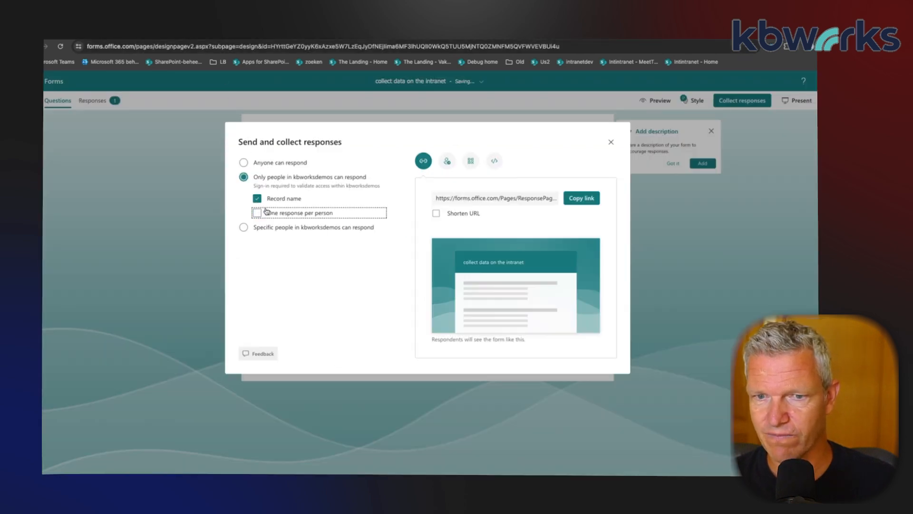
mouse_move(571, 152)
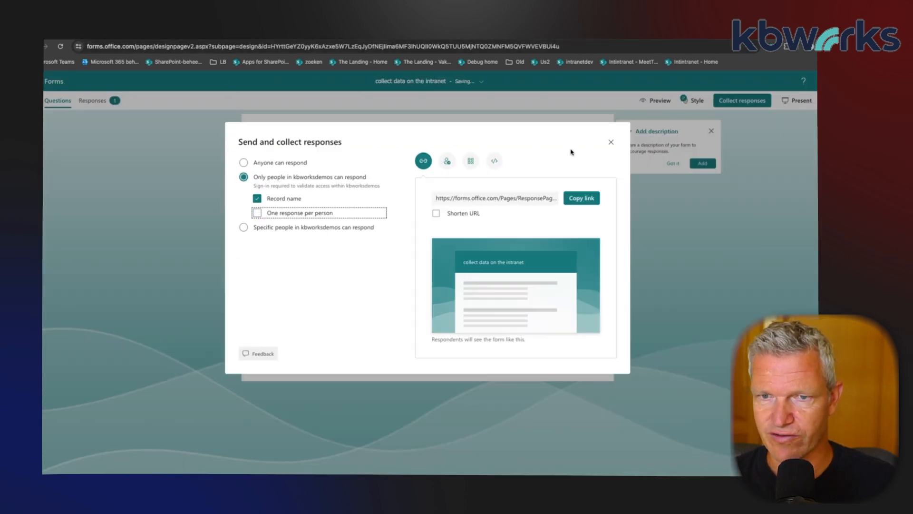
click(611, 142)
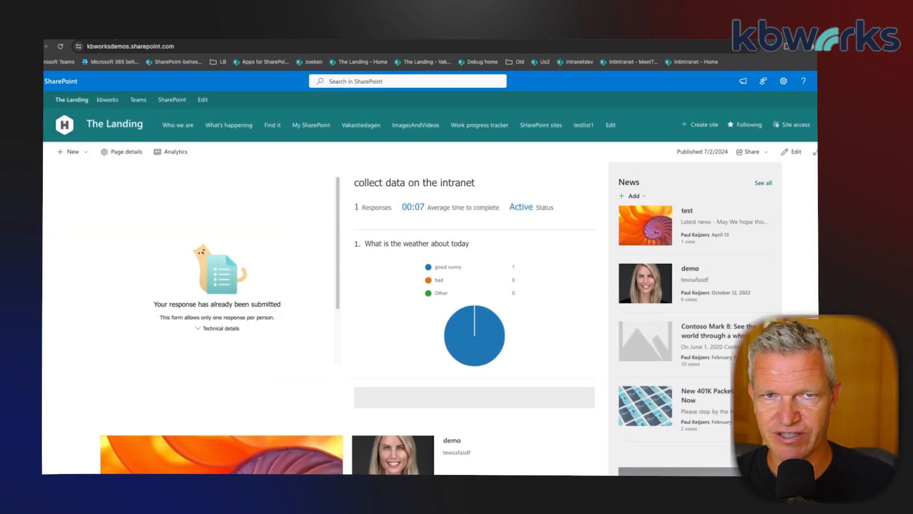
Reload the page and submit 'bad' as today's weather in the embedded poll
click(60, 46)
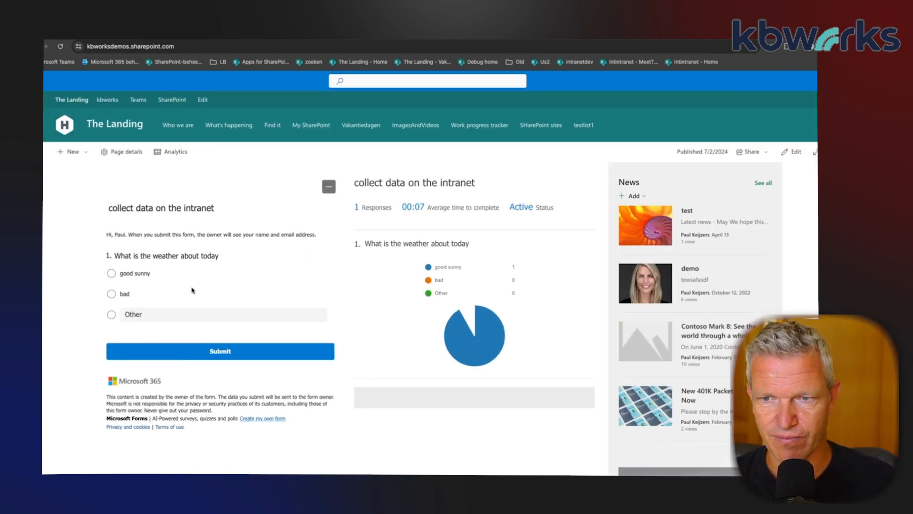
click(112, 294)
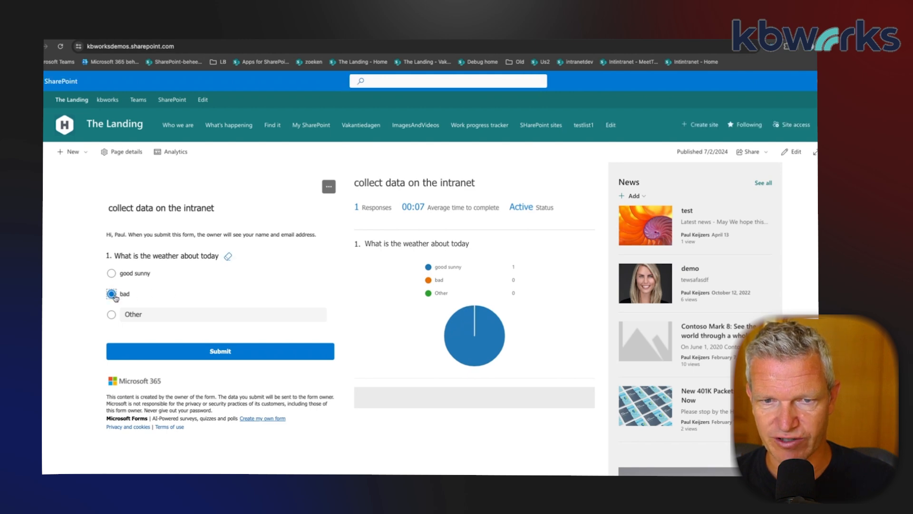
click(220, 350)
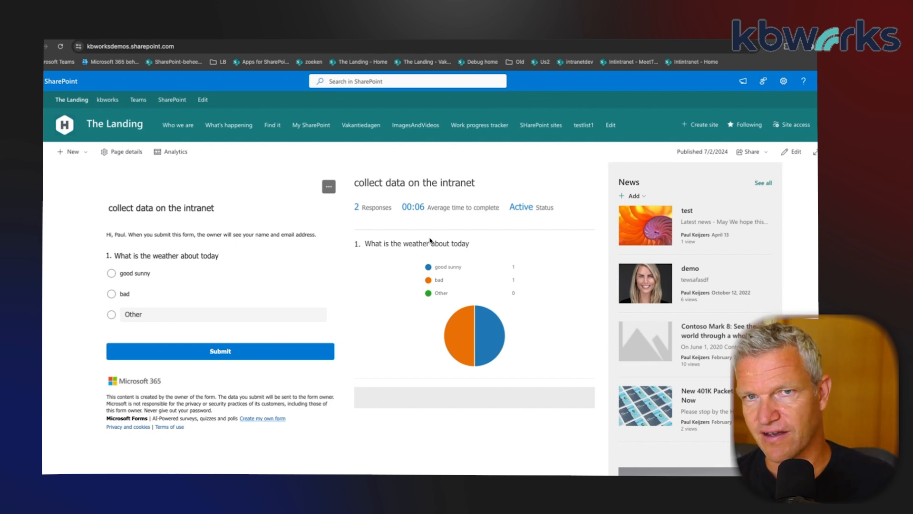
mouse_move(450, 233)
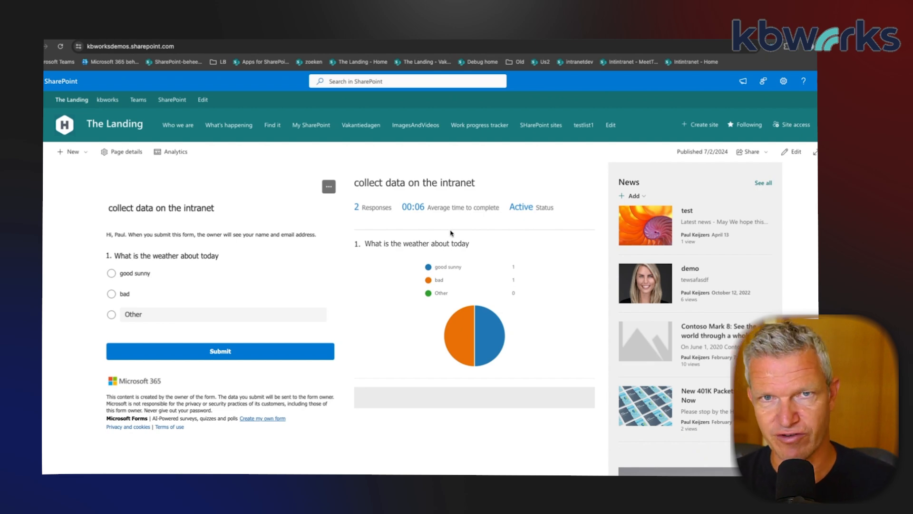
mouse_move(605, 201)
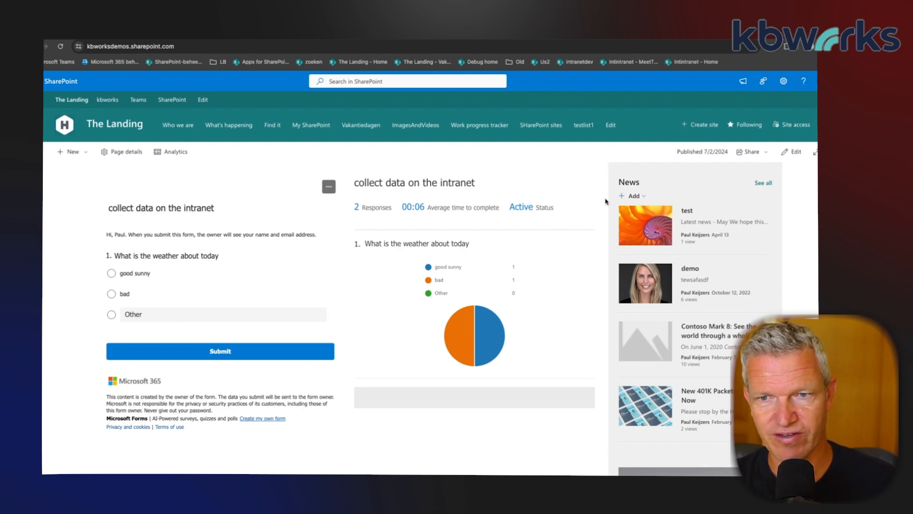
mouse_move(679, 187)
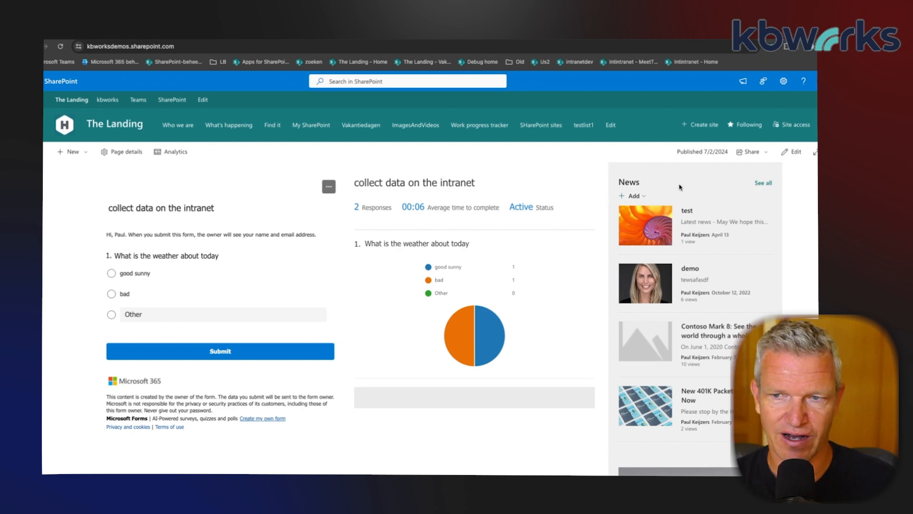
mouse_move(695, 175)
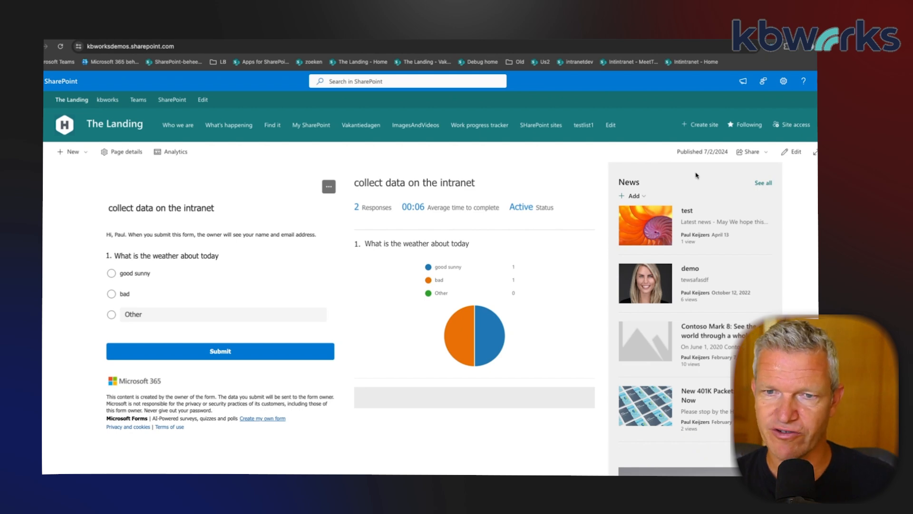
mouse_move(693, 176)
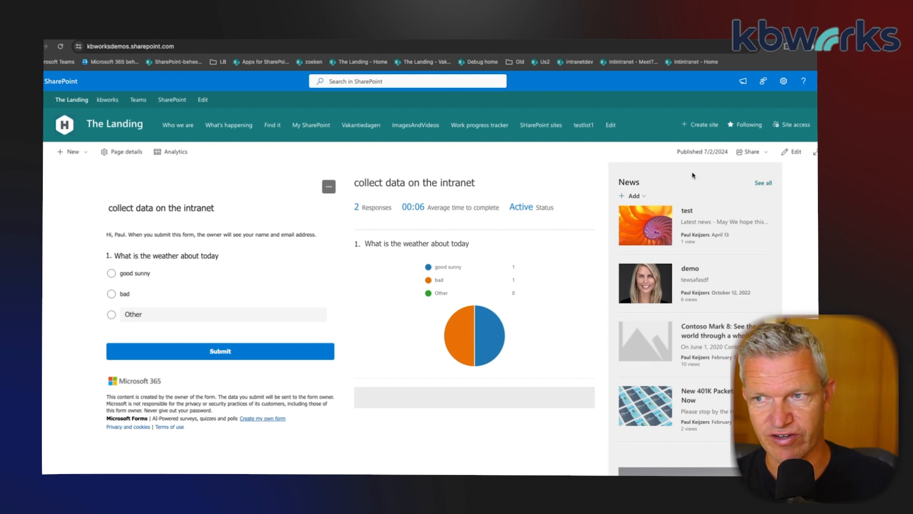
mouse_move(687, 166)
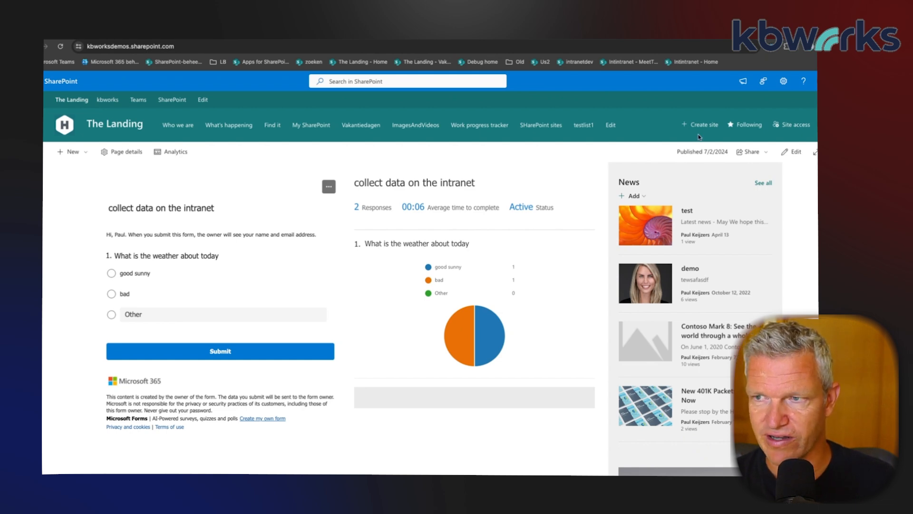
mouse_move(792, 151)
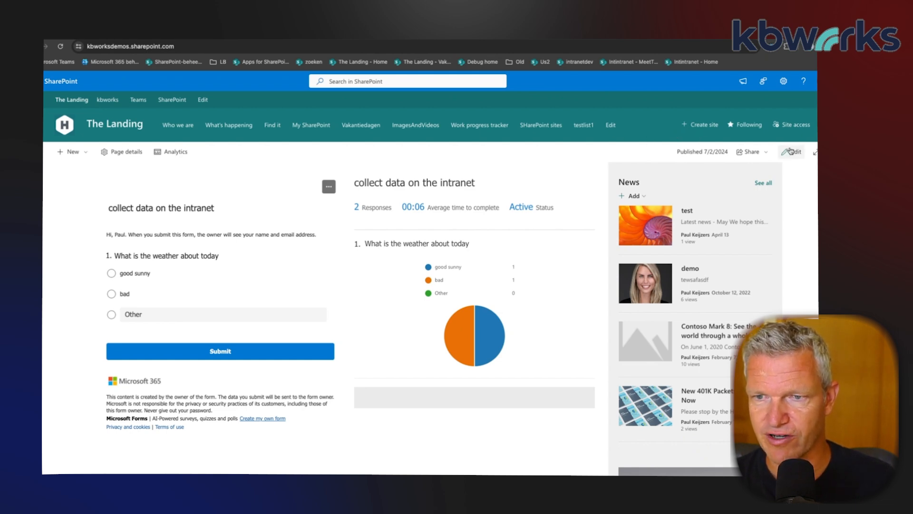
Put the SharePoint page into edit mode to rearrange the poll results web part
click(793, 152)
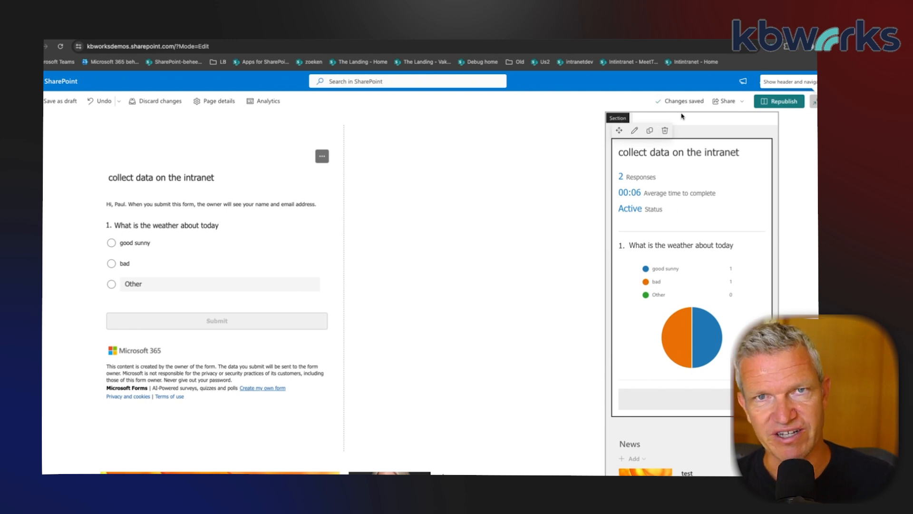
mouse_move(665, 130)
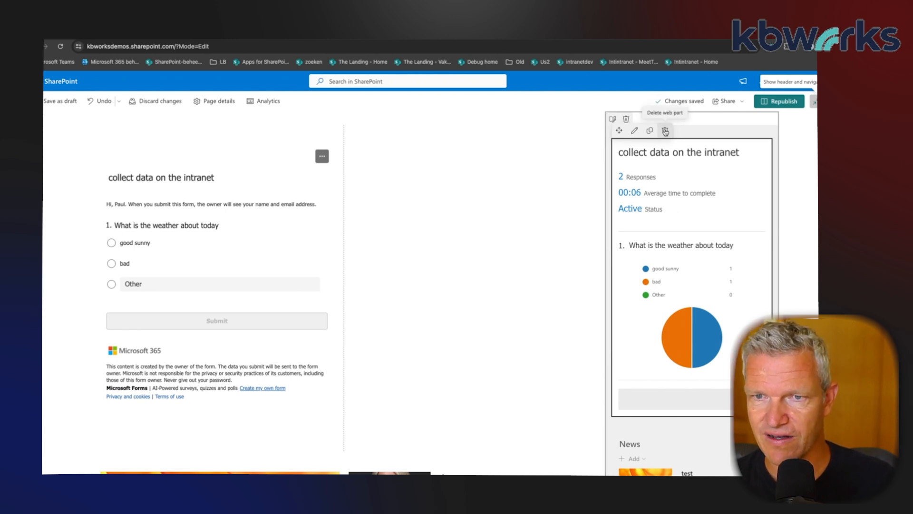